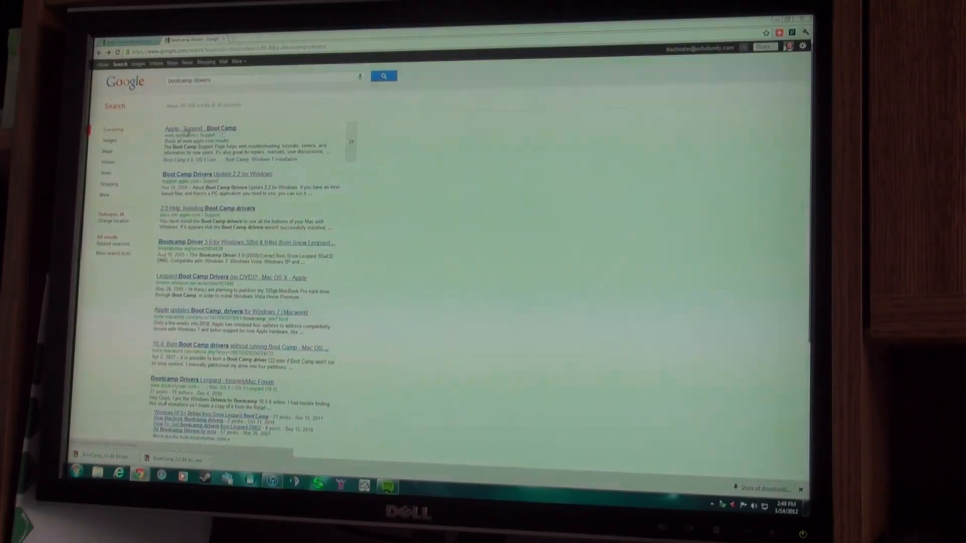
# Step: Open the 'Apple - Support - Boot Camp' result from the Google search
pyautogui.click(200, 129)
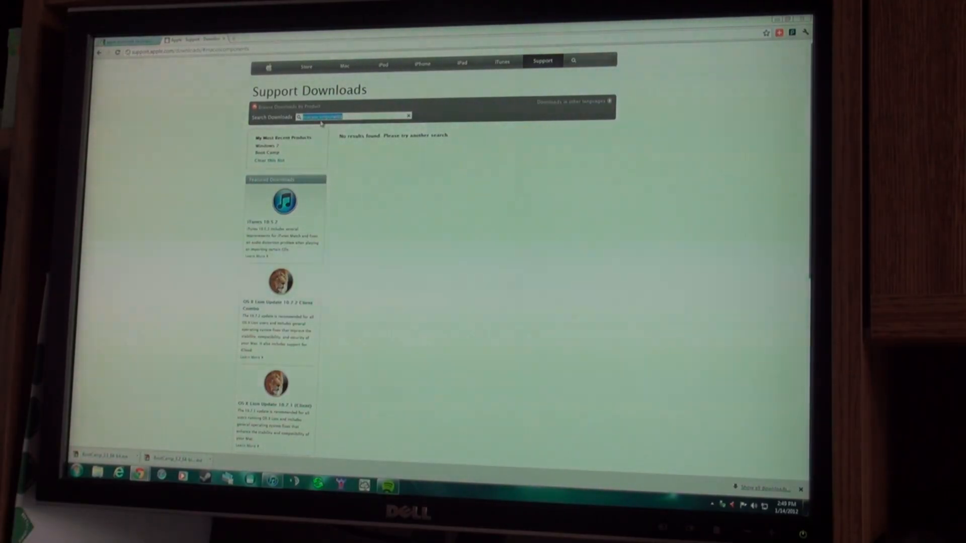
# Step: Search Apple Support Downloads for 'boot camp' and scroll through the results
pyautogui.write('boot camp software')
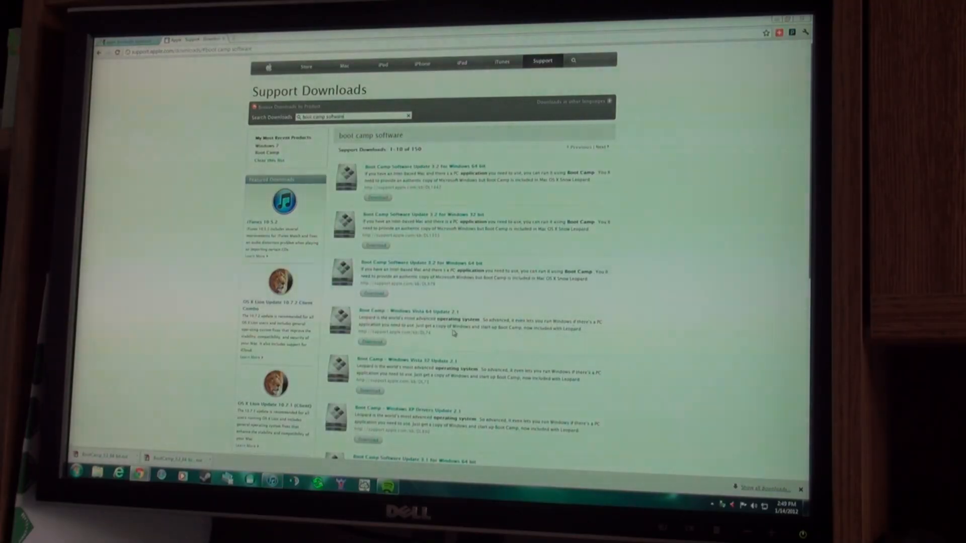
pyautogui.scroll(-3)
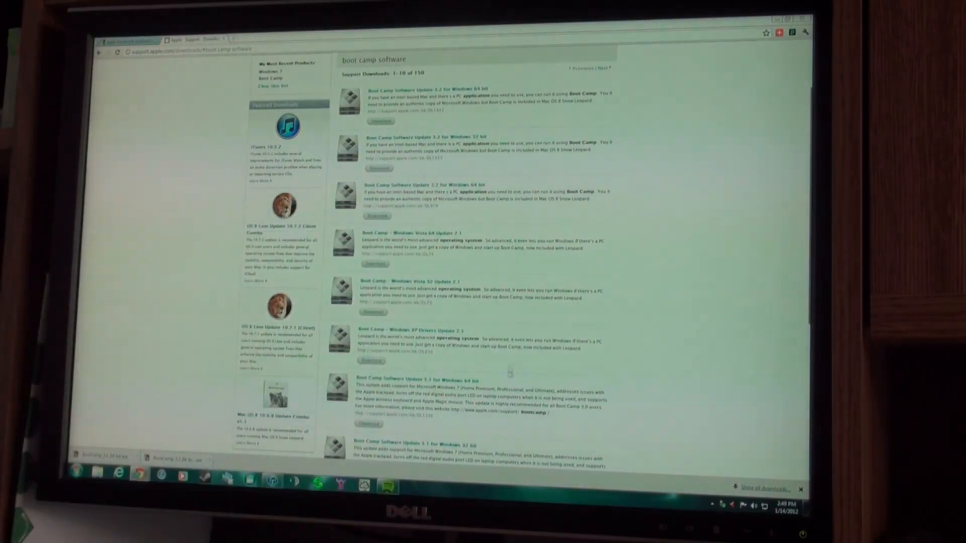
pyautogui.scroll(-3)
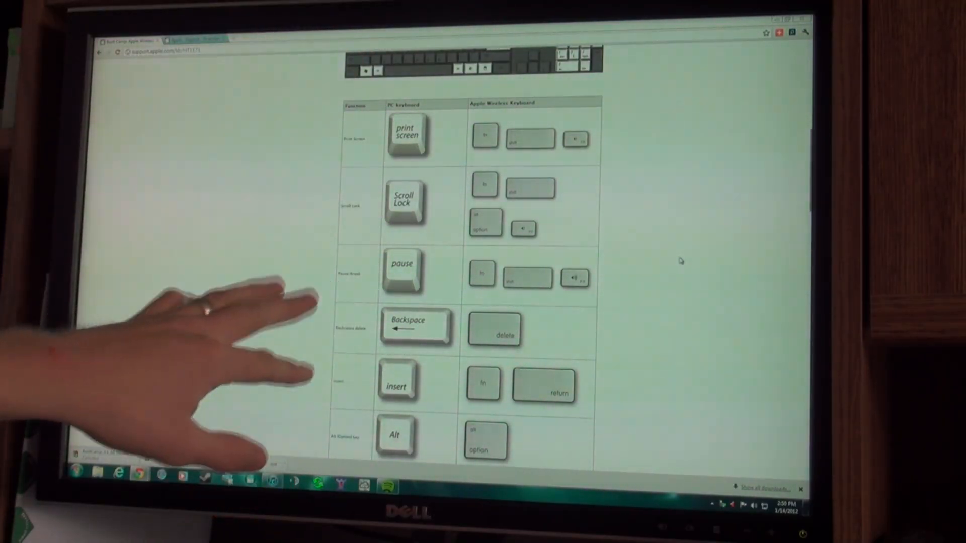
# Step: Scroll through the Boot Camp keyboard mapping article's key table
pyautogui.scroll(-3)
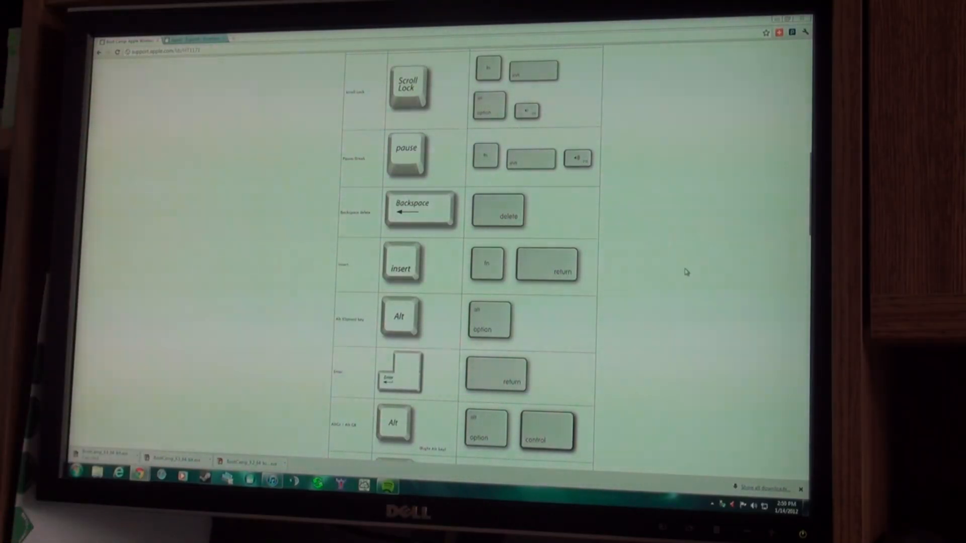
pyautogui.scroll(3)
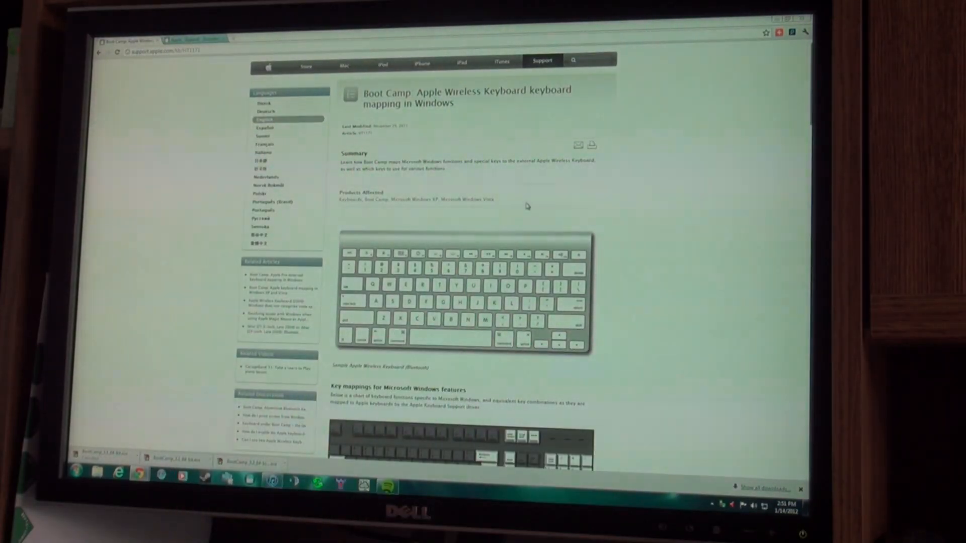
pyautogui.scroll(-3)
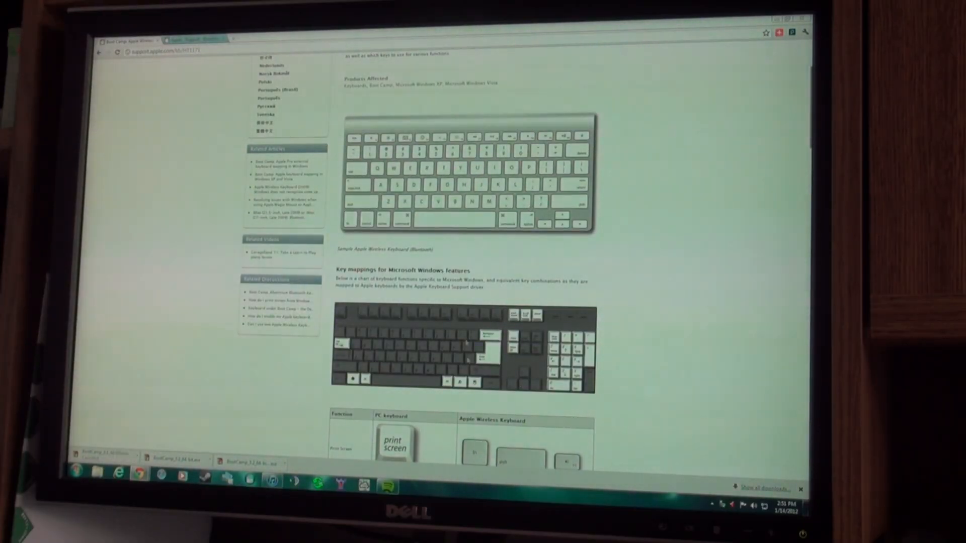
pyautogui.scroll(-3)
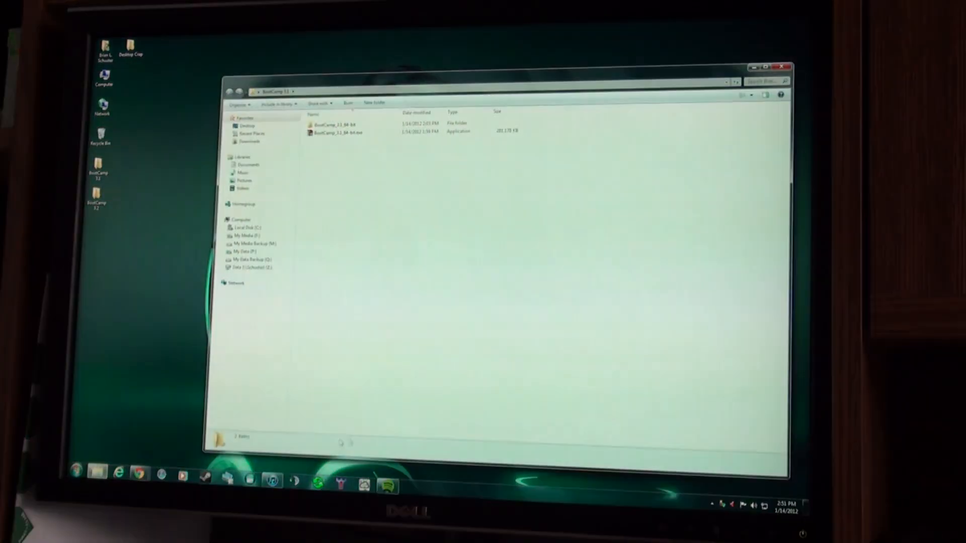
# Step: Check the downloaded Boot Camp 3.1 package, then open the BootCamp_3.1_64-bit folder
pyautogui.click(345, 132)
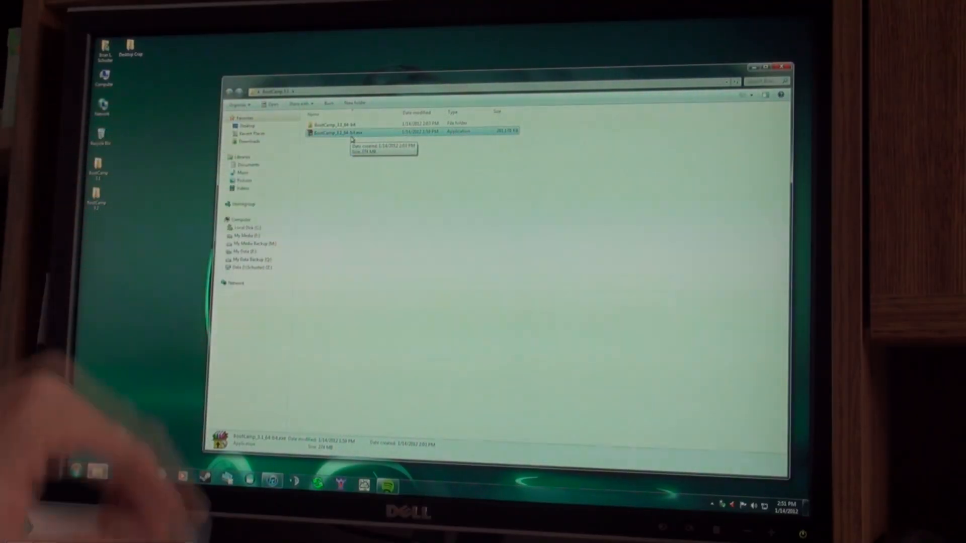
pyautogui.rightClick(336, 132)
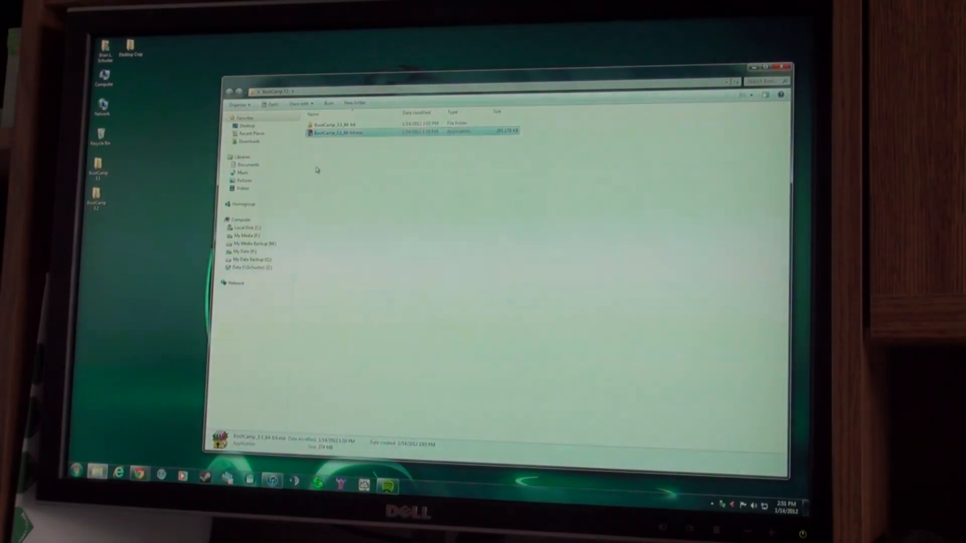
pyautogui.doubleClick(335, 123)
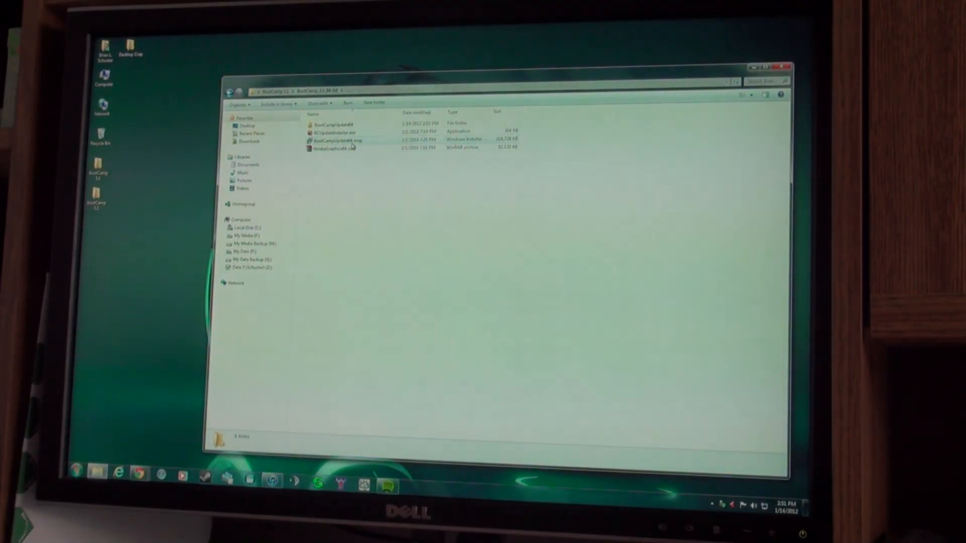
# Step: Extract BootCampUpdate64.msp and open the resulting BootCampUpdate64 folder
pyautogui.click(338, 139)
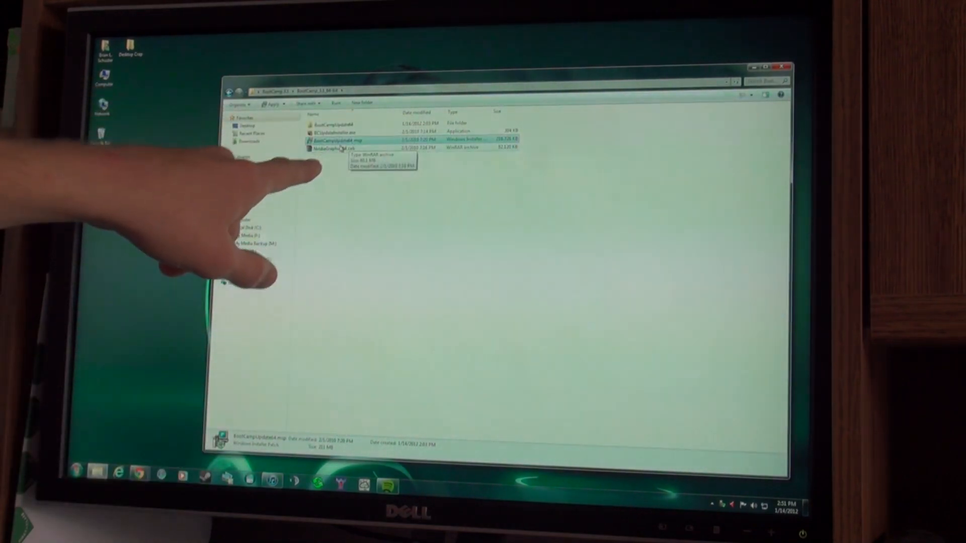
pyautogui.rightClick(342, 139)
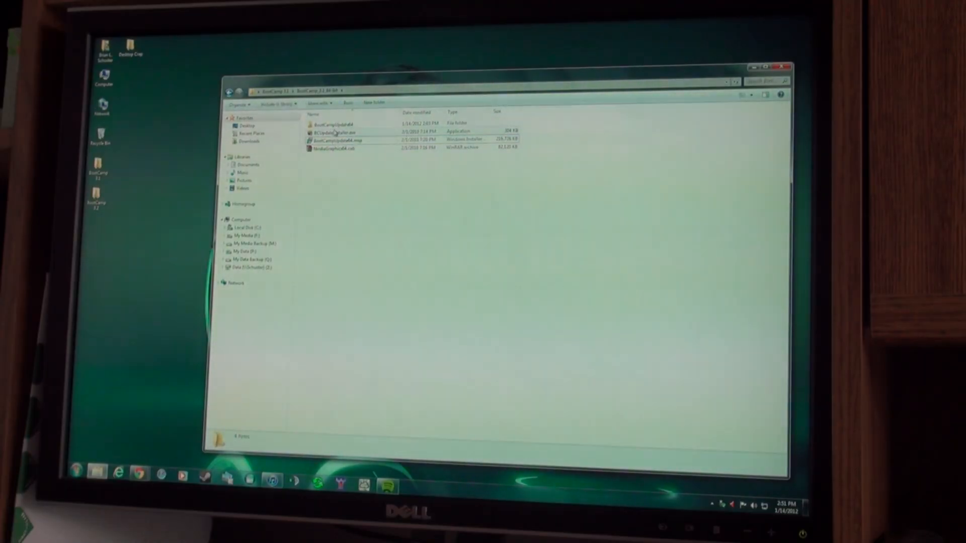
pyautogui.doubleClick(336, 139)
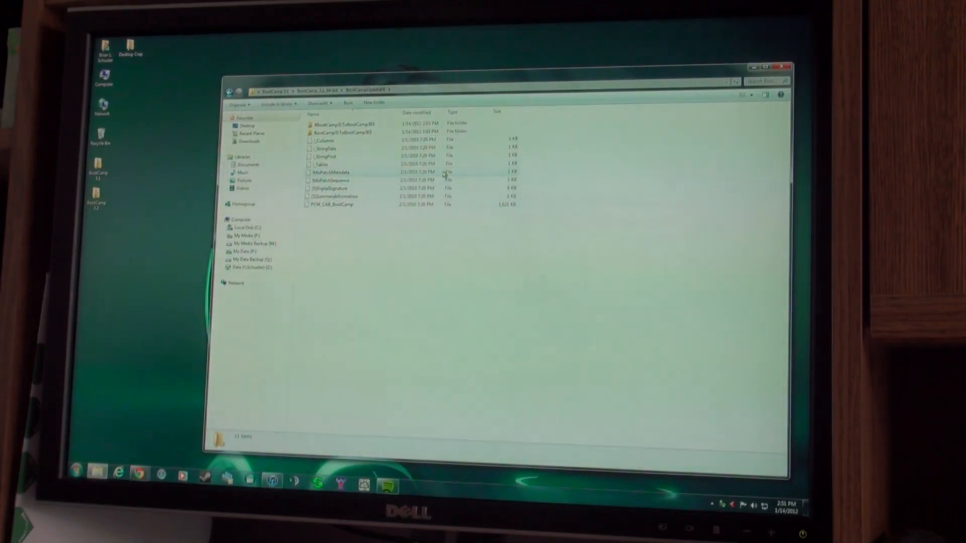
pyautogui.moveTo(345, 132)
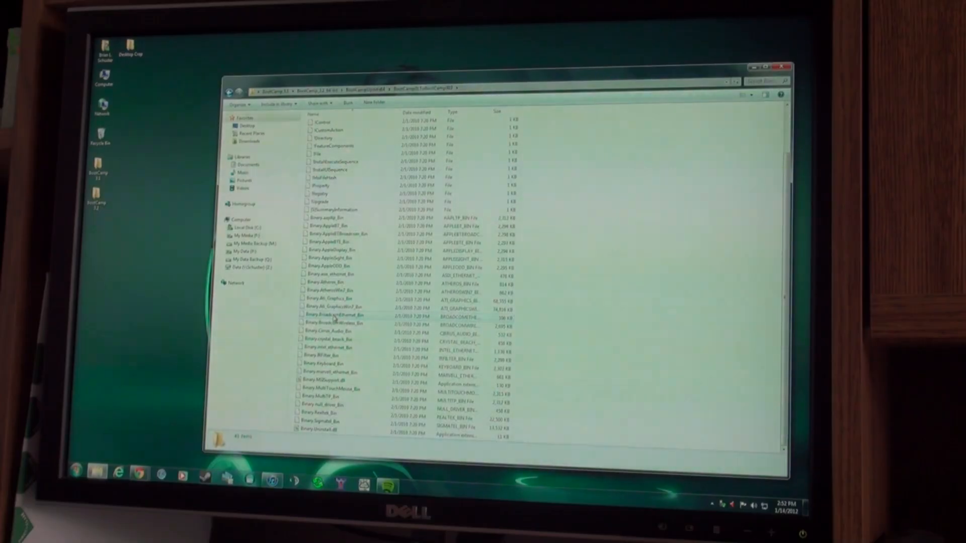
# Step: Extract Binary.Keyboard_Bin here, answering Yes to All on file replacement
pyautogui.click(336, 364)
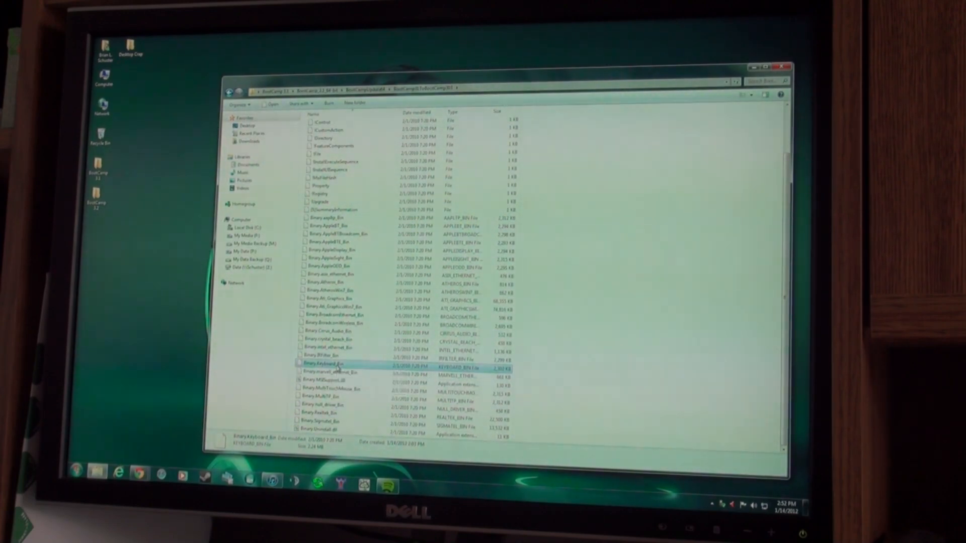
pyautogui.rightClick(321, 363)
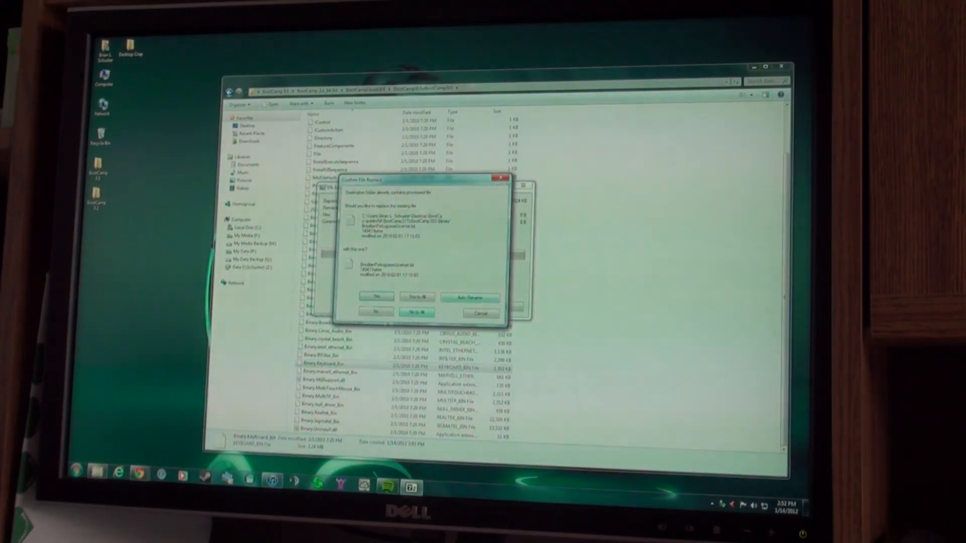
pyautogui.click(416, 312)
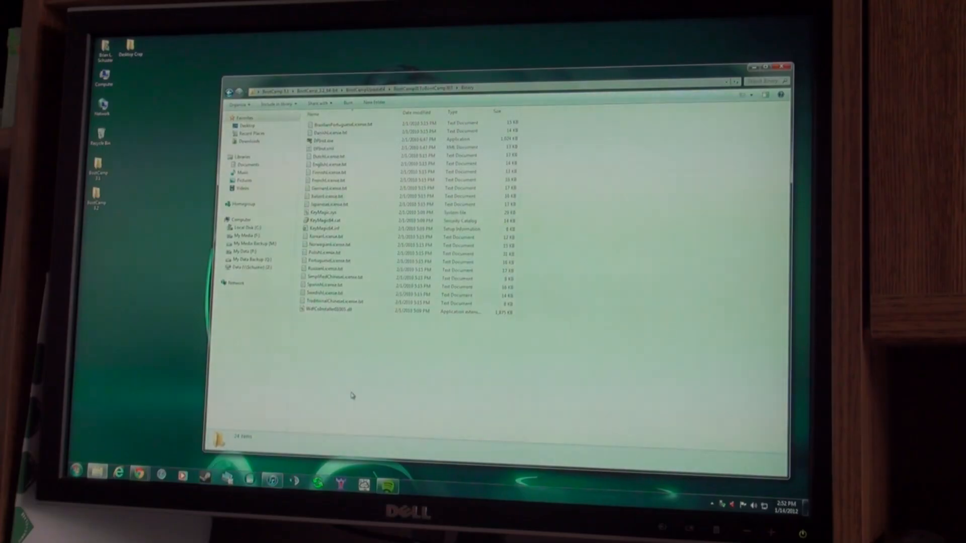
pyautogui.moveTo(425, 218)
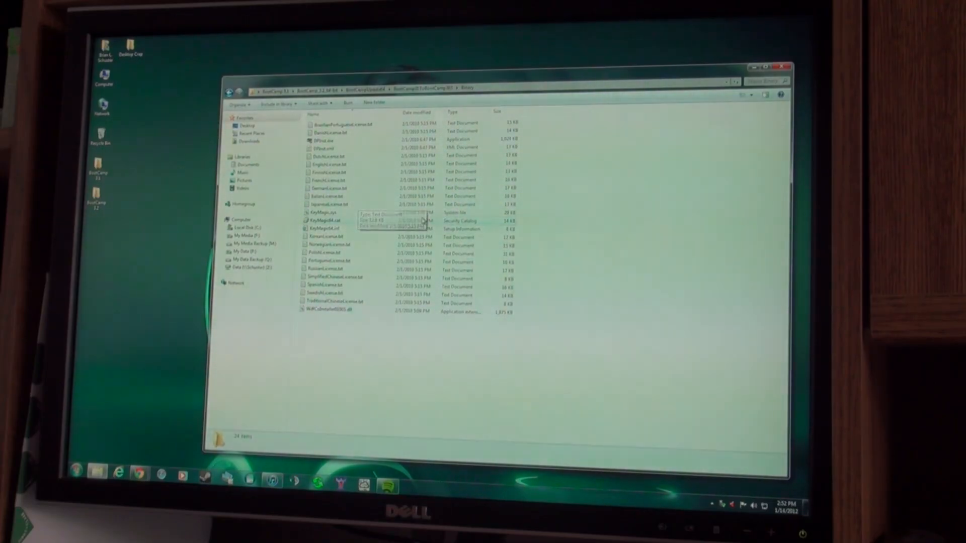